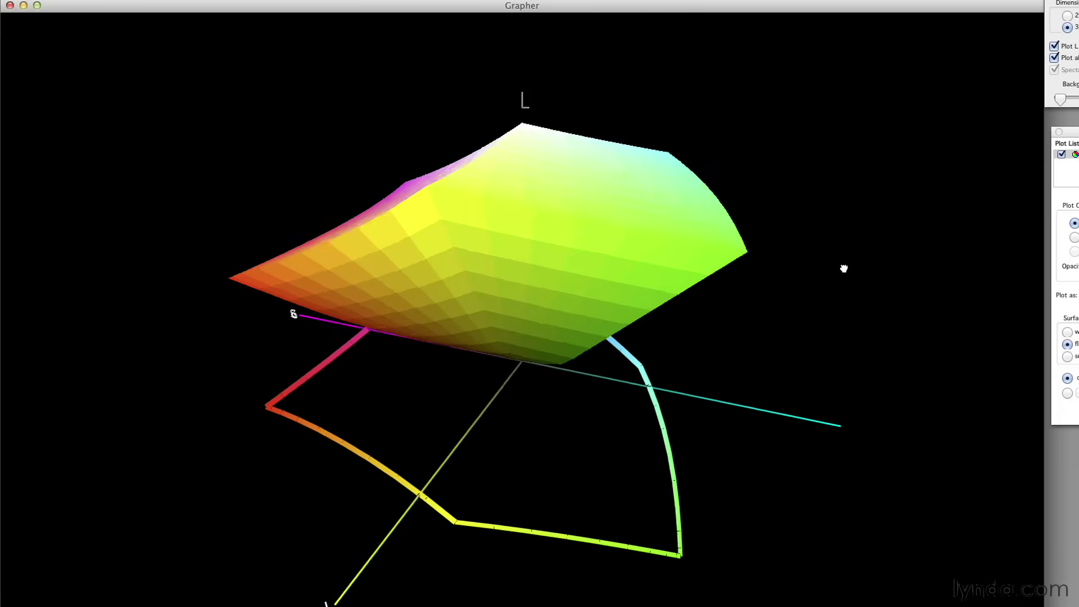
# - Orbit the sRGB gamut volume to inspect its other side and underside
pyautogui.moveTo(843, 269); pyautogui.dragTo(855, 271)
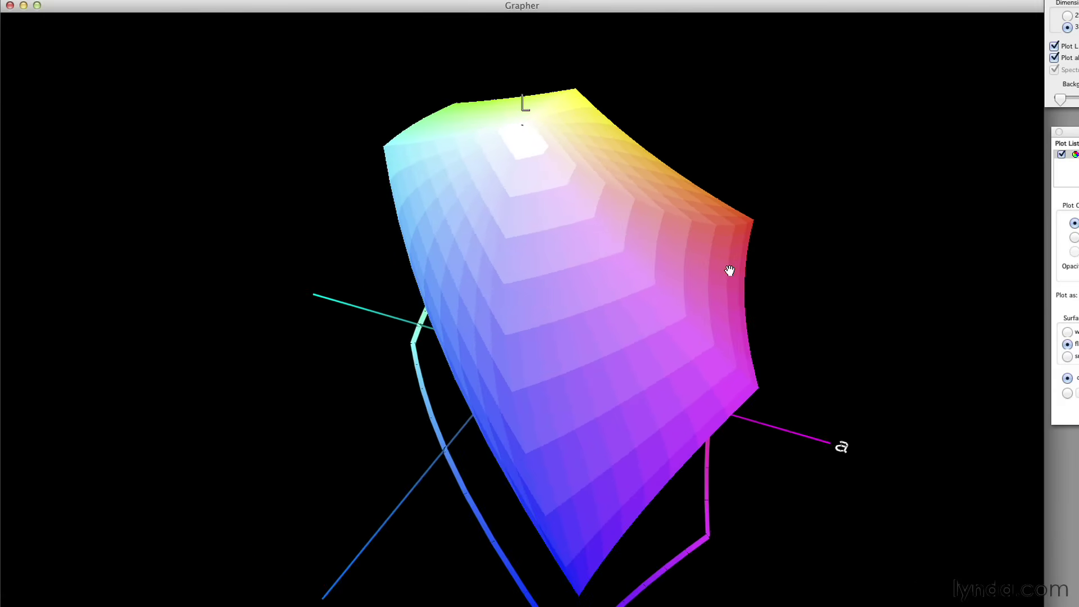
pyautogui.moveTo(730, 269); pyautogui.dragTo(661, 265)
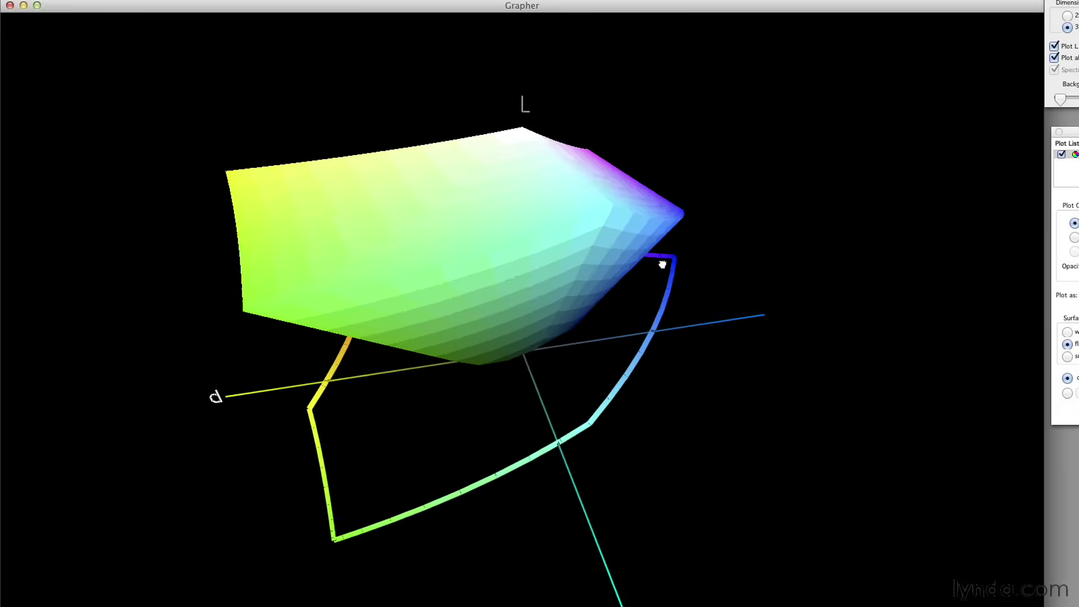
pyautogui.moveTo(661, 265); pyautogui.dragTo(550, 356)
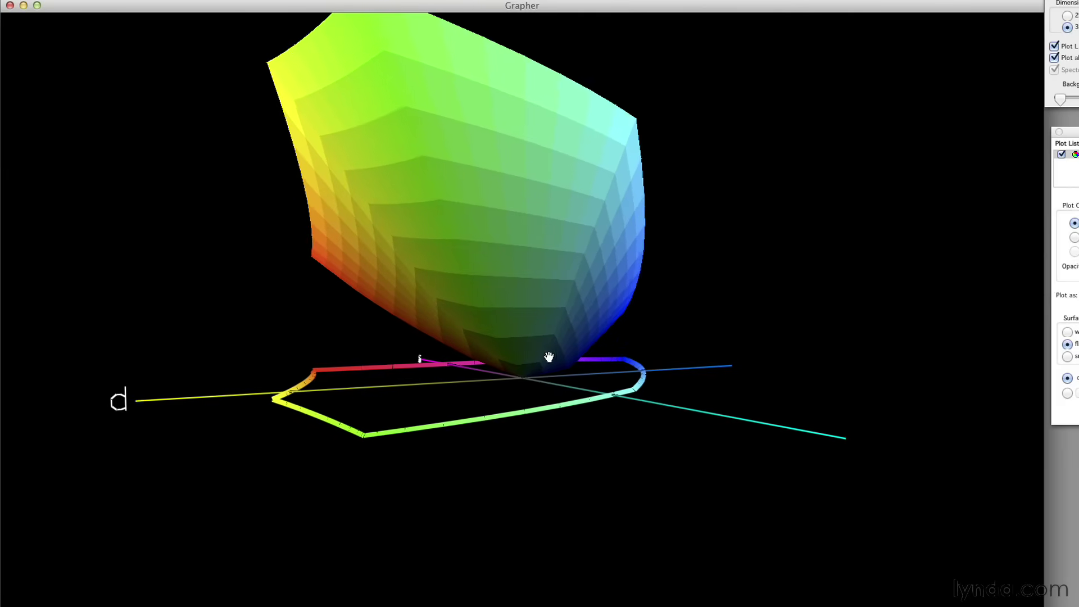
pyautogui.moveTo(548, 358); pyautogui.dragTo(502, 322)
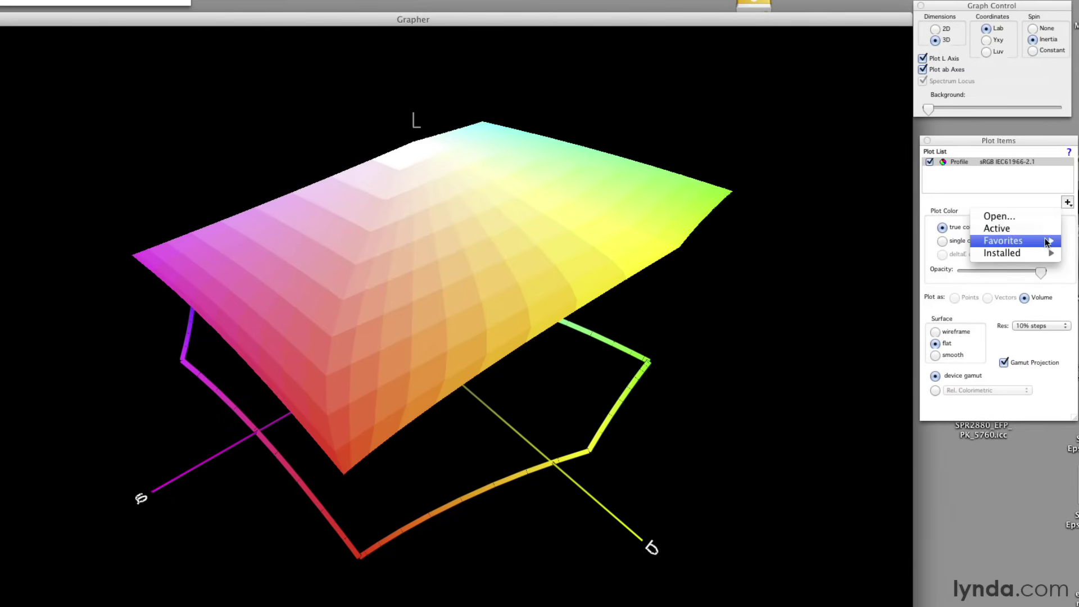
# - Plot the Adobe RGB (1998) profile from Favorites and rotate the combined gamut view
pyautogui.click(1002, 240)
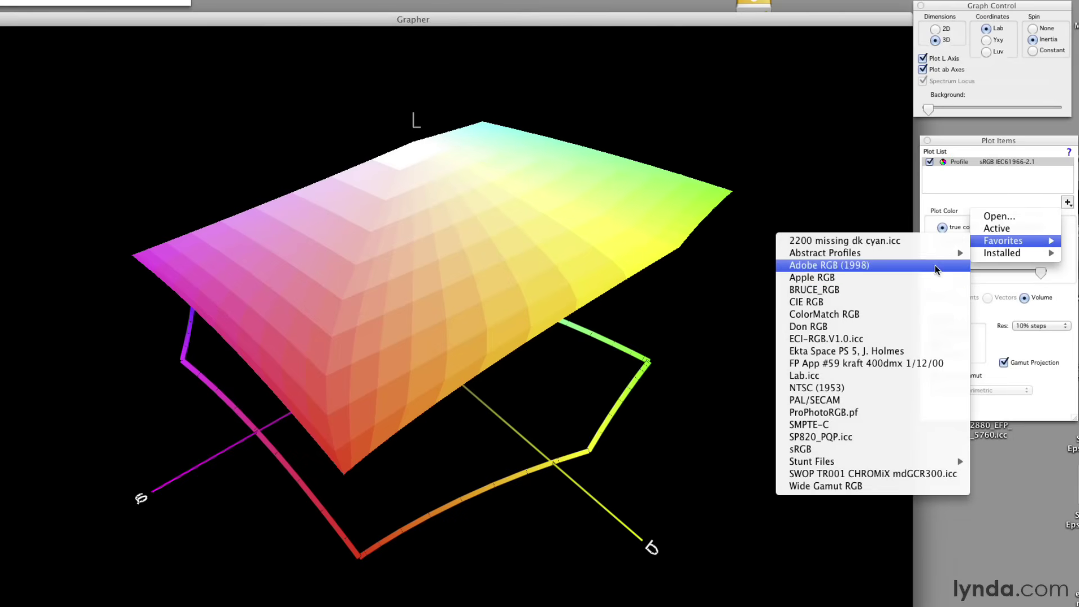
pyautogui.click(829, 265)
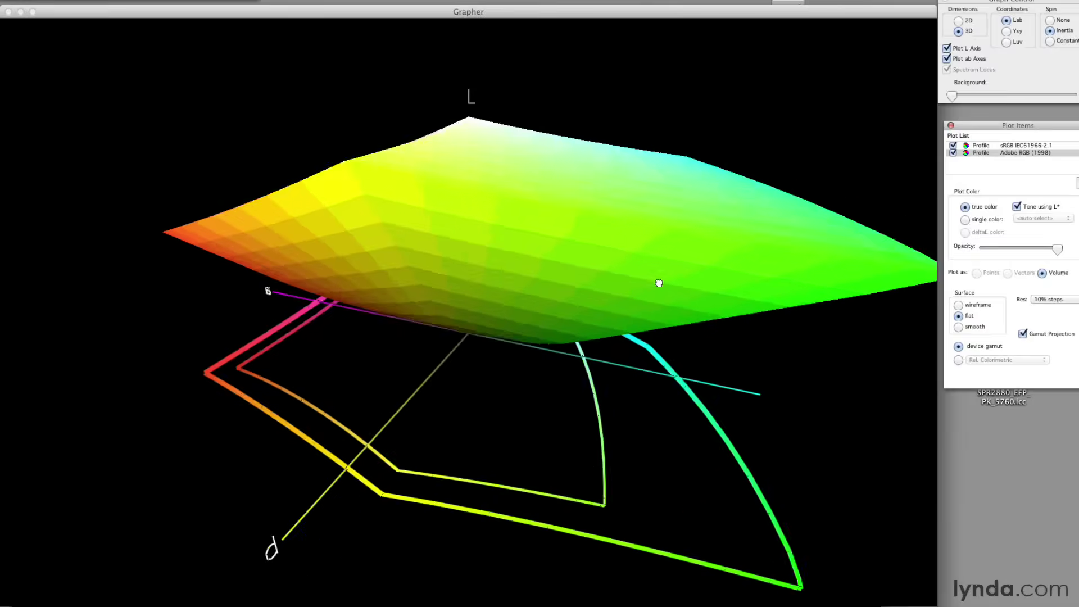
pyautogui.moveTo(660, 283); pyautogui.dragTo(644, 277)
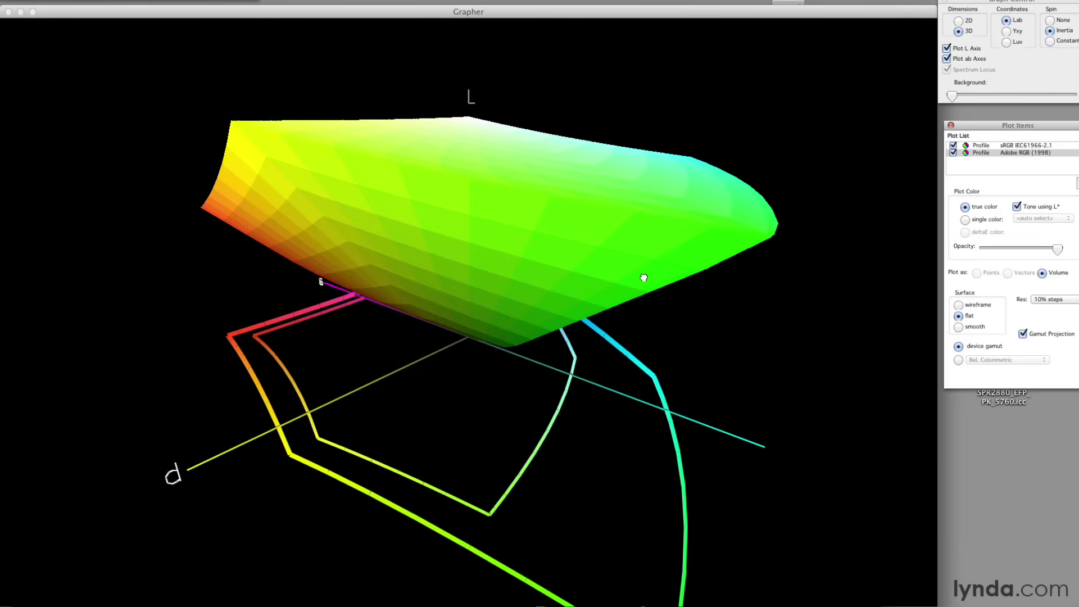
pyautogui.moveTo(644, 277); pyautogui.dragTo(519, 437)
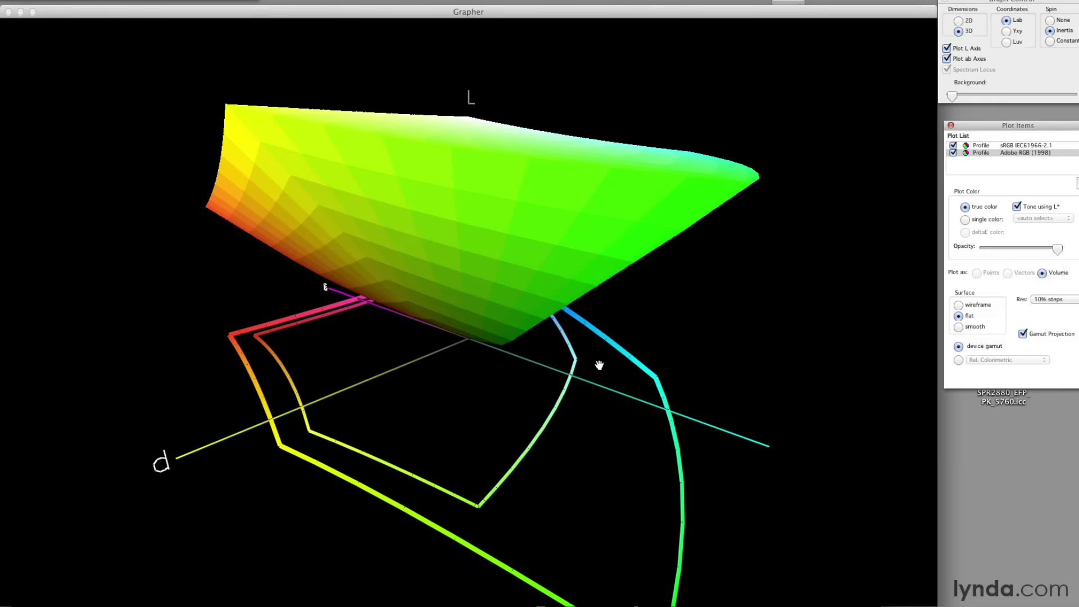
pyautogui.moveTo(1058, 251)
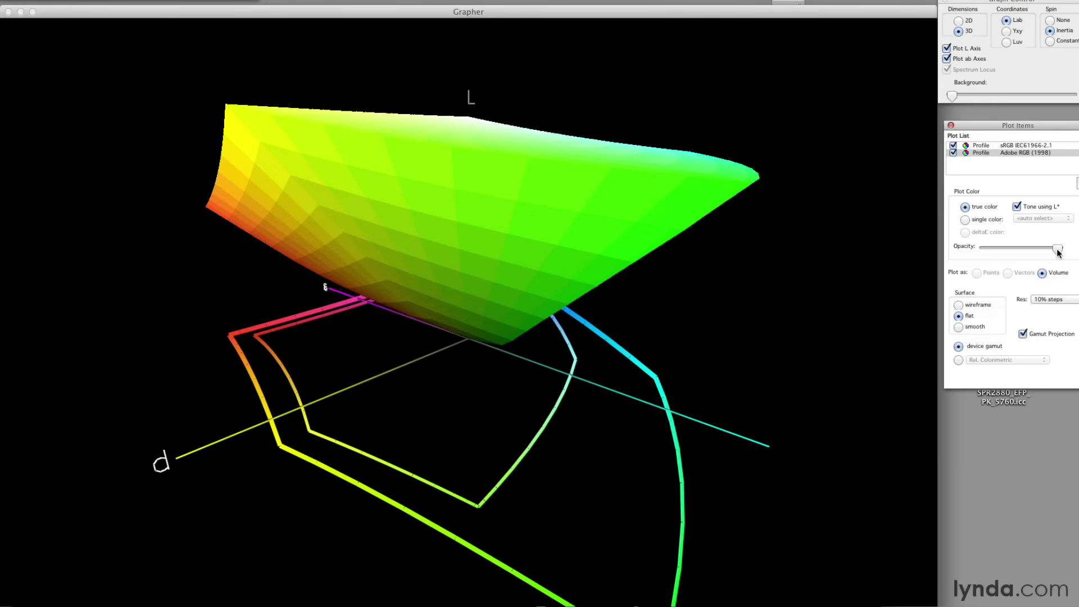
# - Lower the Adobe RGB volume's opacity and orbit to compare it with the nested sRGB gamut
pyautogui.moveTo(1059, 249); pyautogui.dragTo(1009, 249)
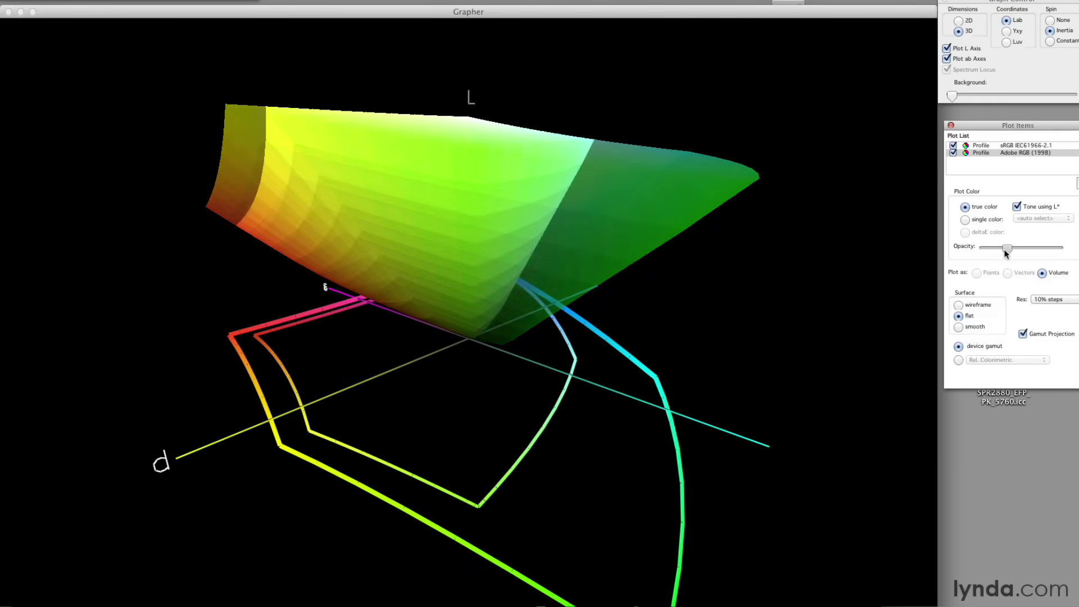
pyautogui.moveTo(482, 275); pyautogui.dragTo(773, 240)
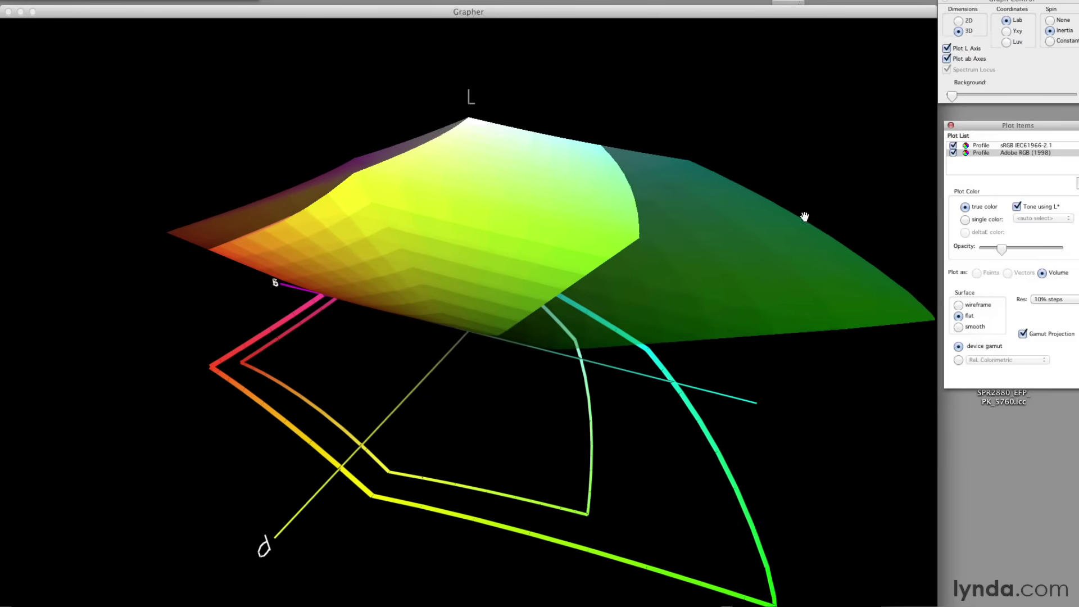
pyautogui.moveTo(806, 217); pyautogui.dragTo(779, 545)
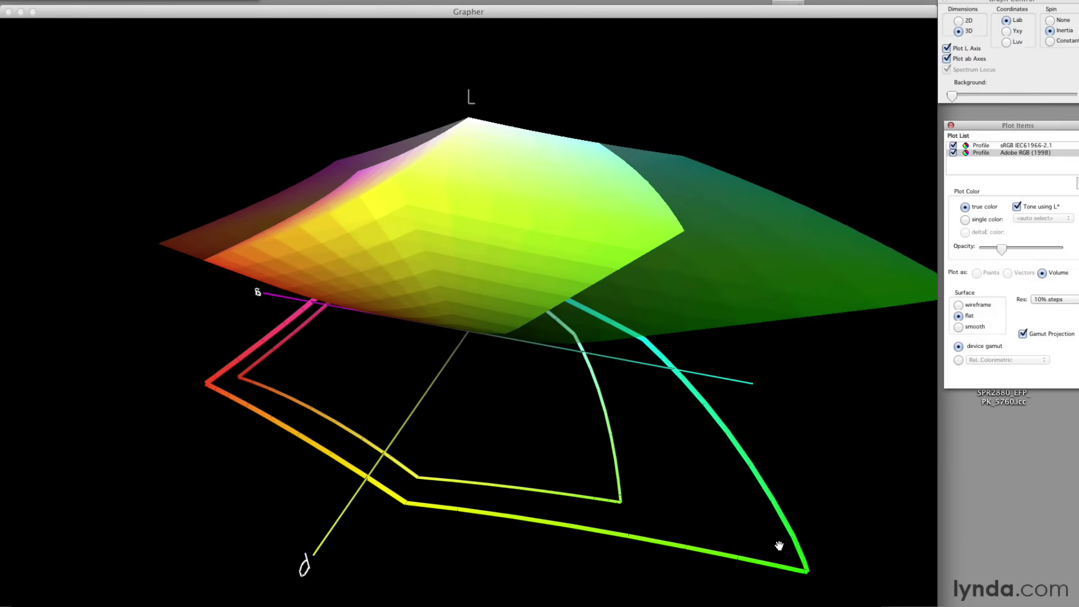
pyautogui.moveTo(780, 545); pyautogui.dragTo(539, 461)
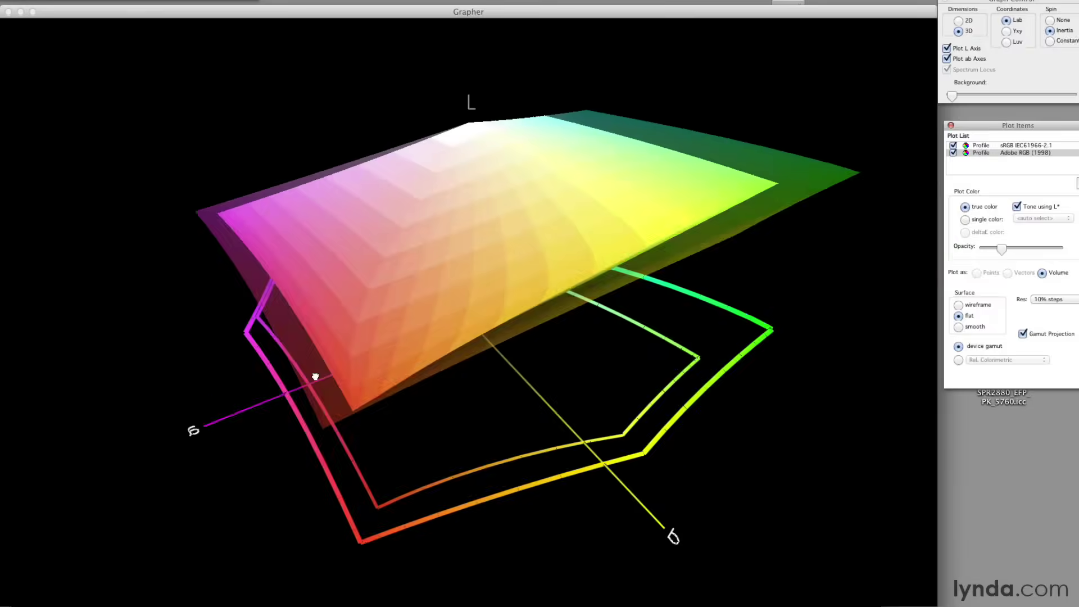
pyautogui.moveTo(315, 377); pyautogui.dragTo(408, 347)
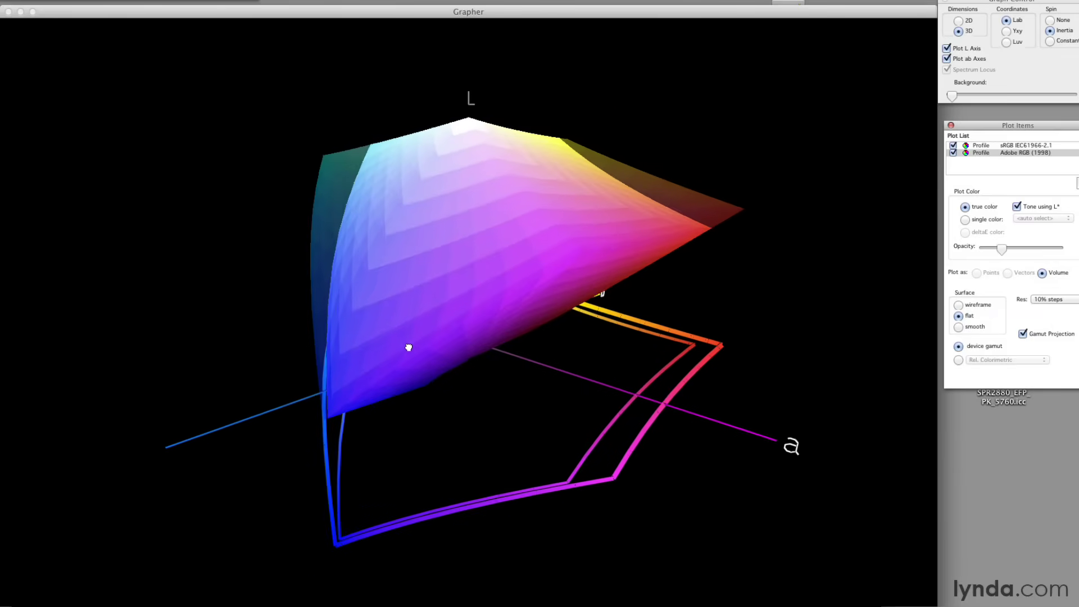